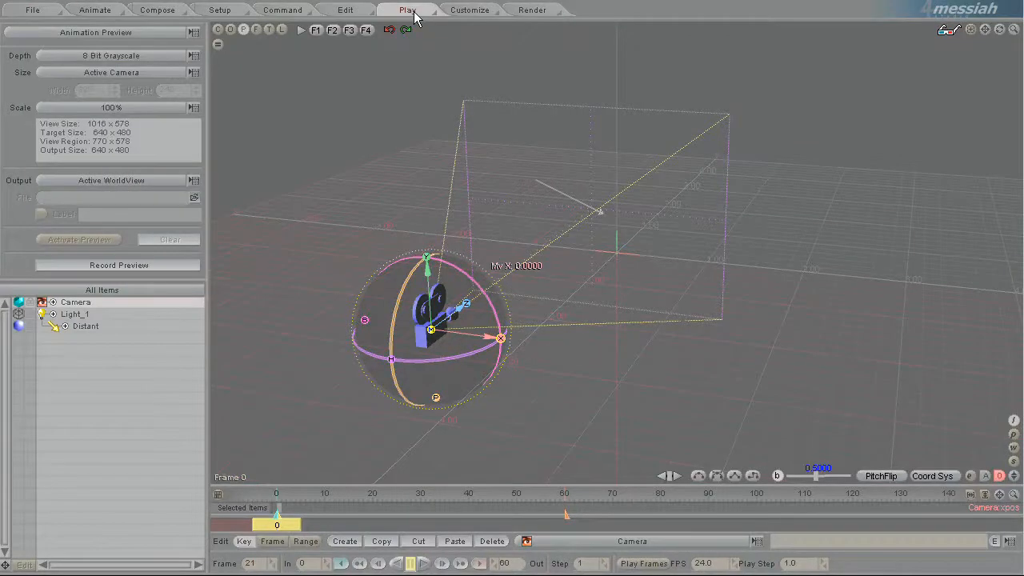
- Set the Animation Preview depth to 24 Bit Color and switch to the File panel
click(96, 32)
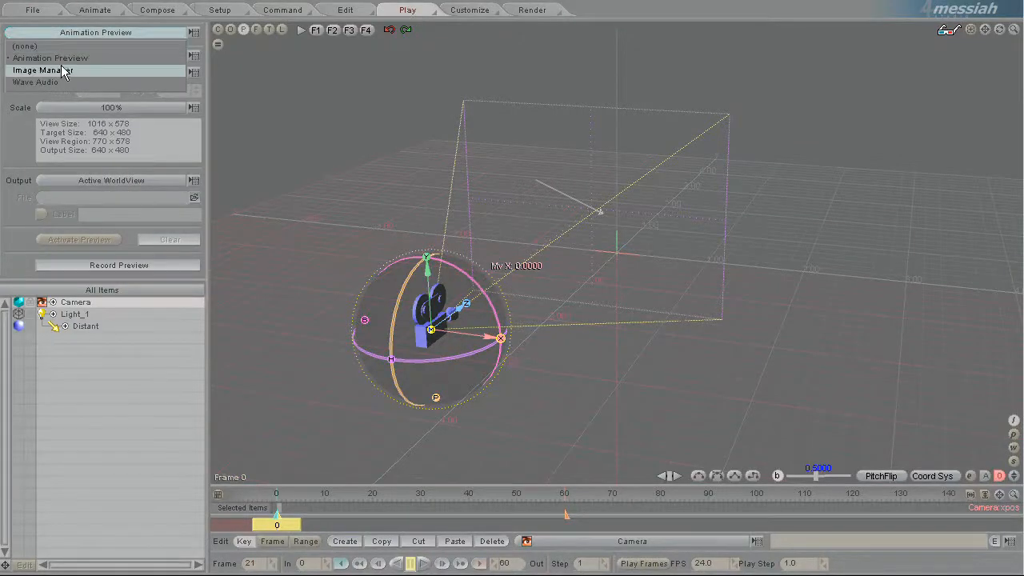
click(51, 58)
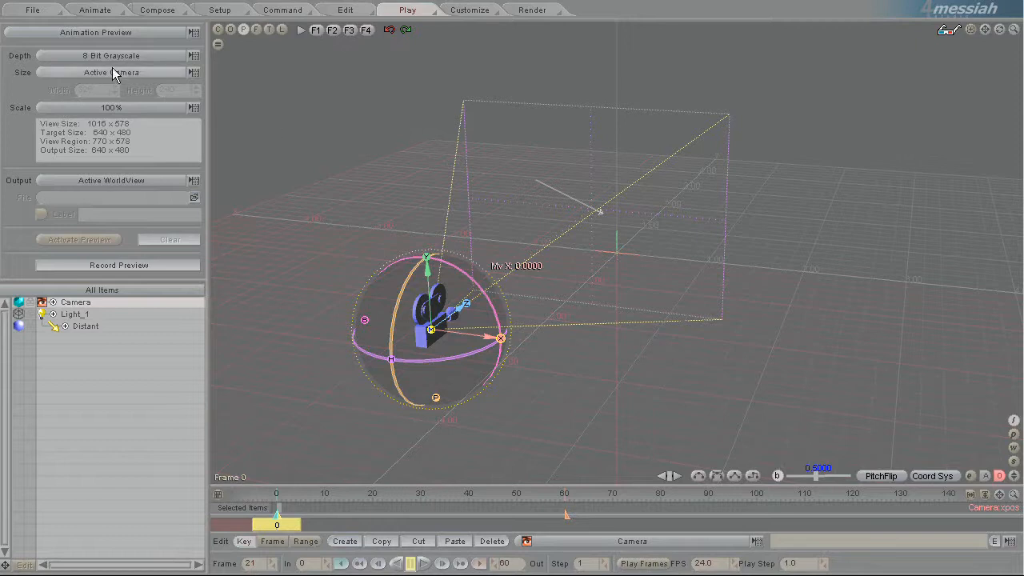
click(111, 54)
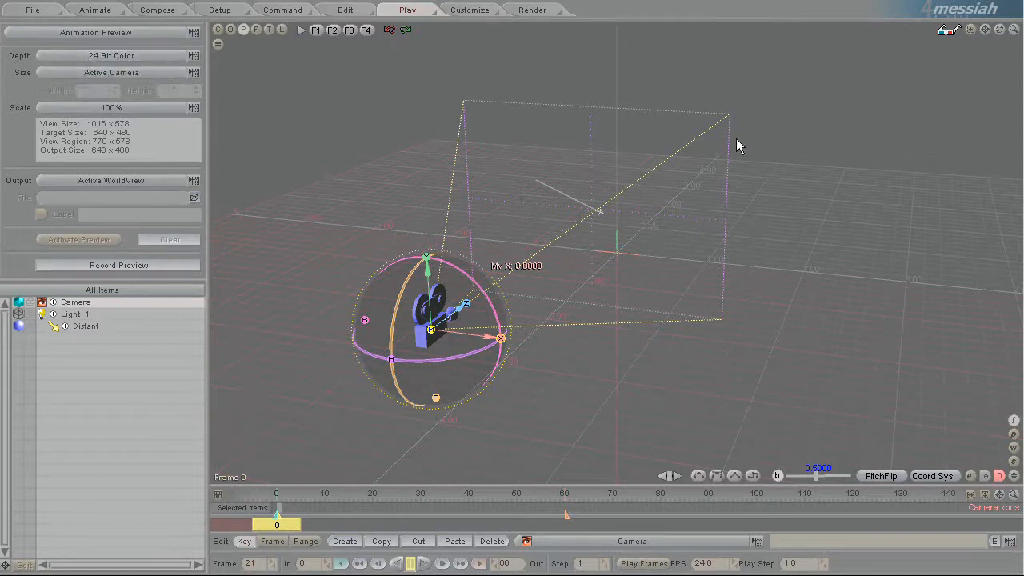
mouse_move(527, 480)
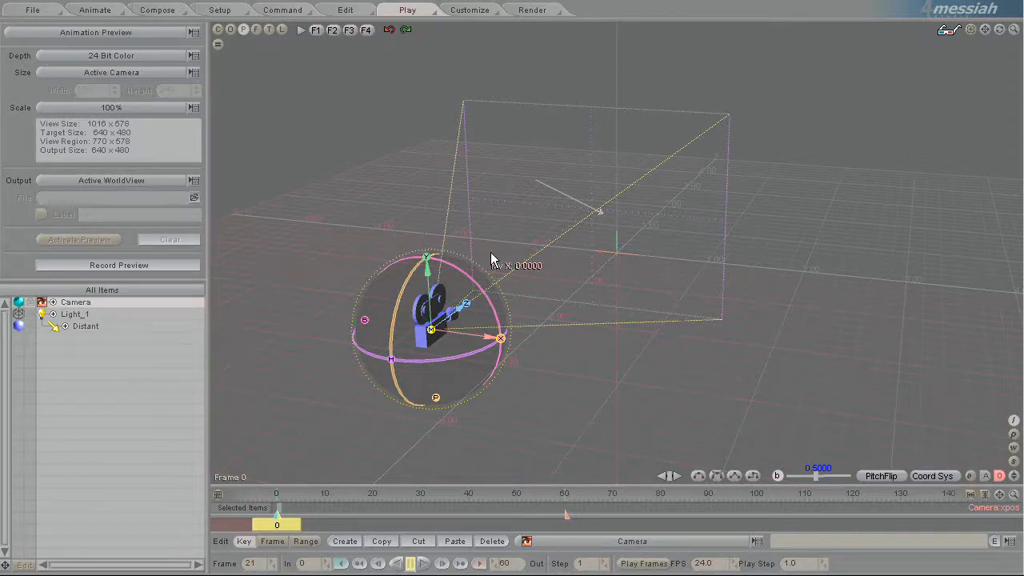
click(32, 10)
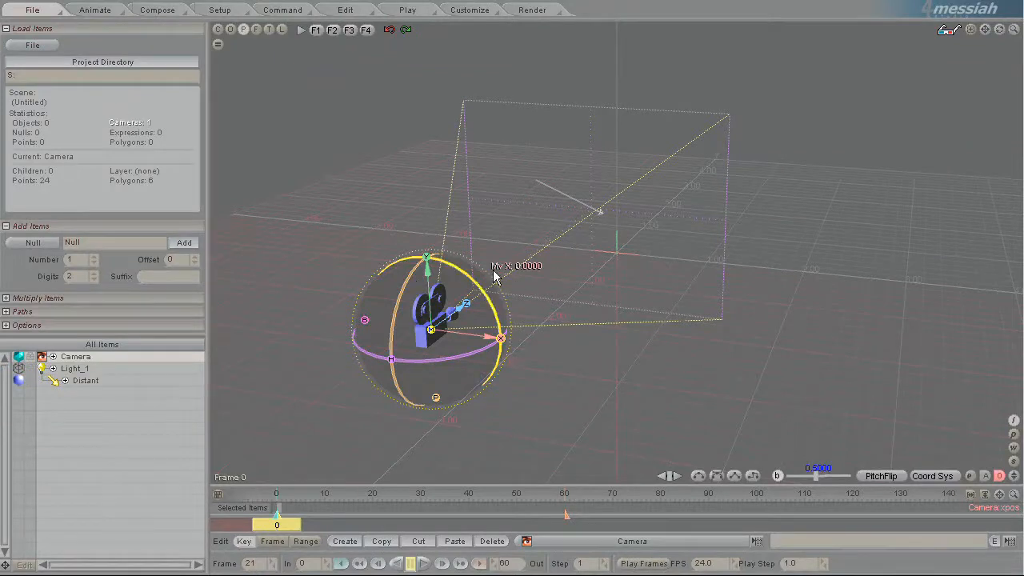
- Load the Box object and move the camera along Z so it frames the box
click(32, 45)
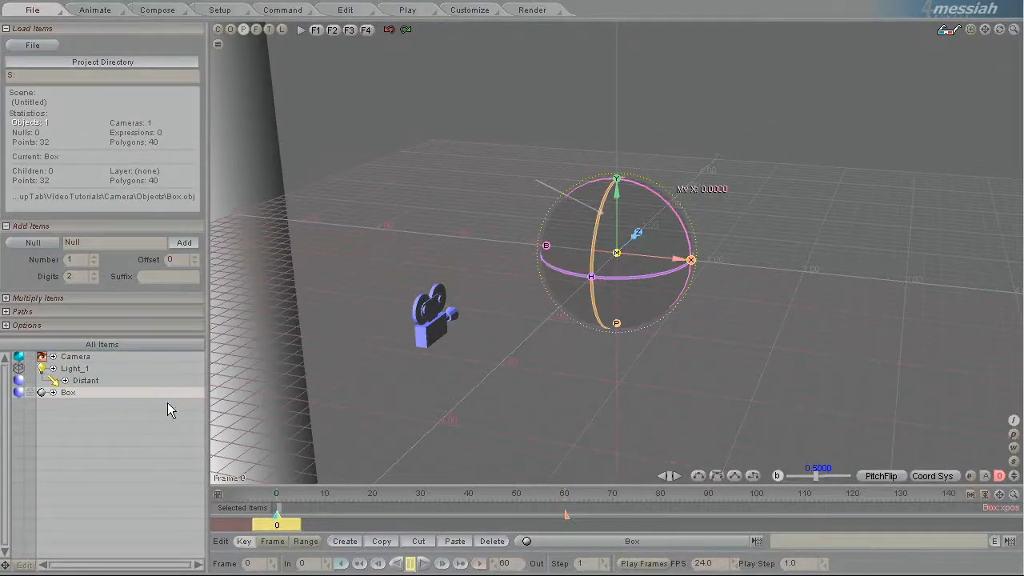
click(93, 10)
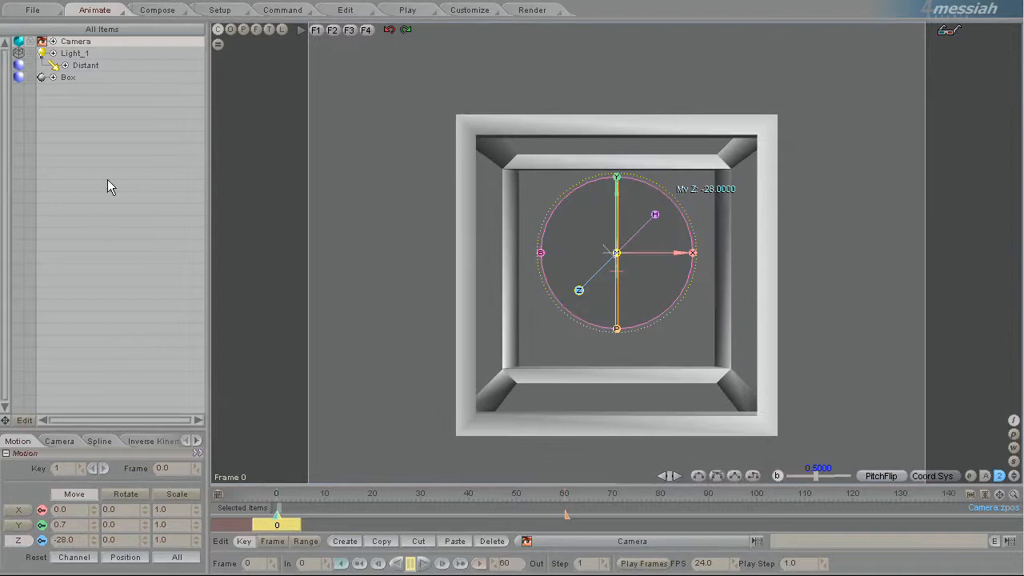
click(67, 77)
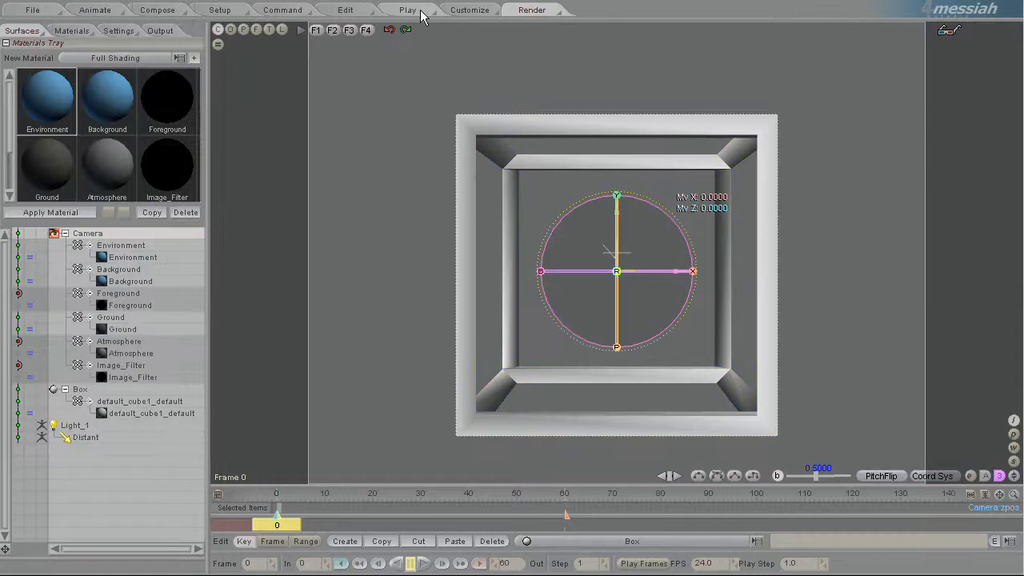
- Change the Animation Preview depth back to 8 Bit Grayscale
click(406, 10)
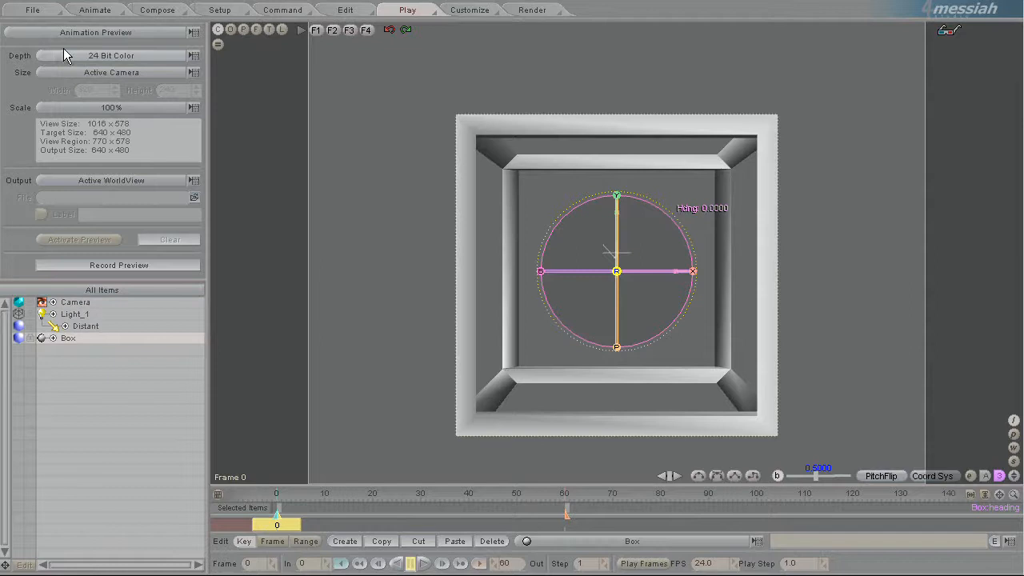
click(111, 54)
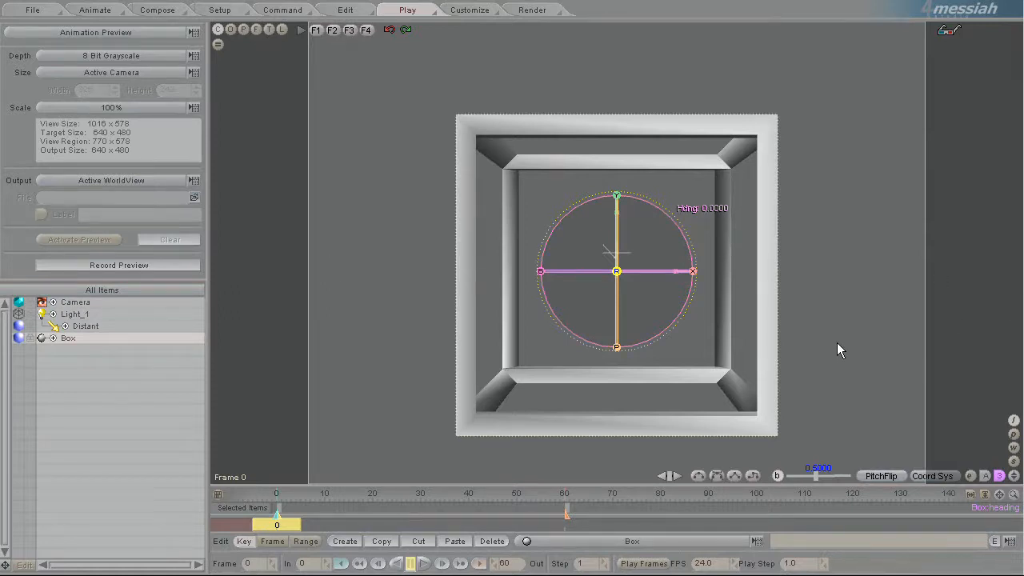
click(563, 271)
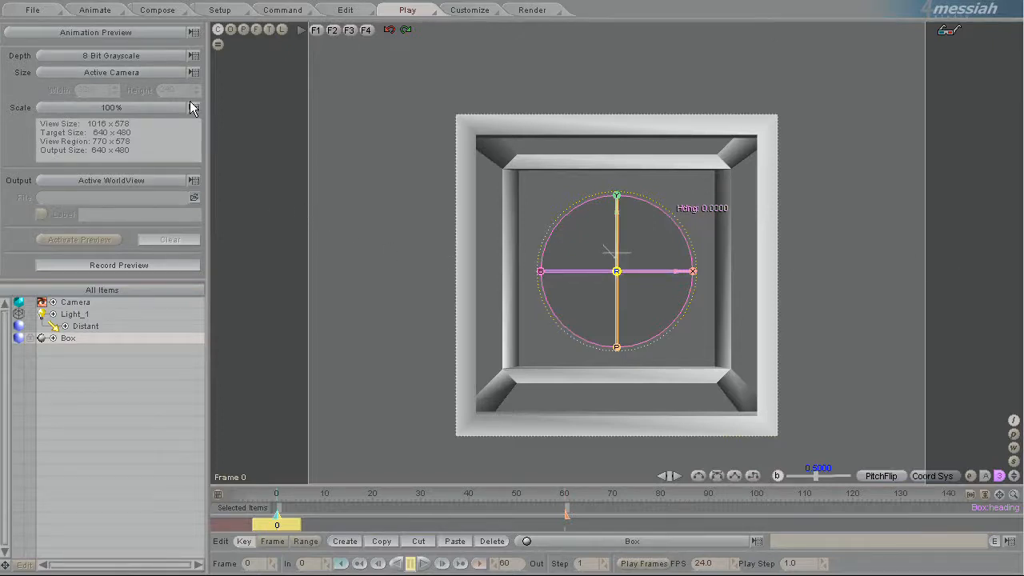
click(112, 72)
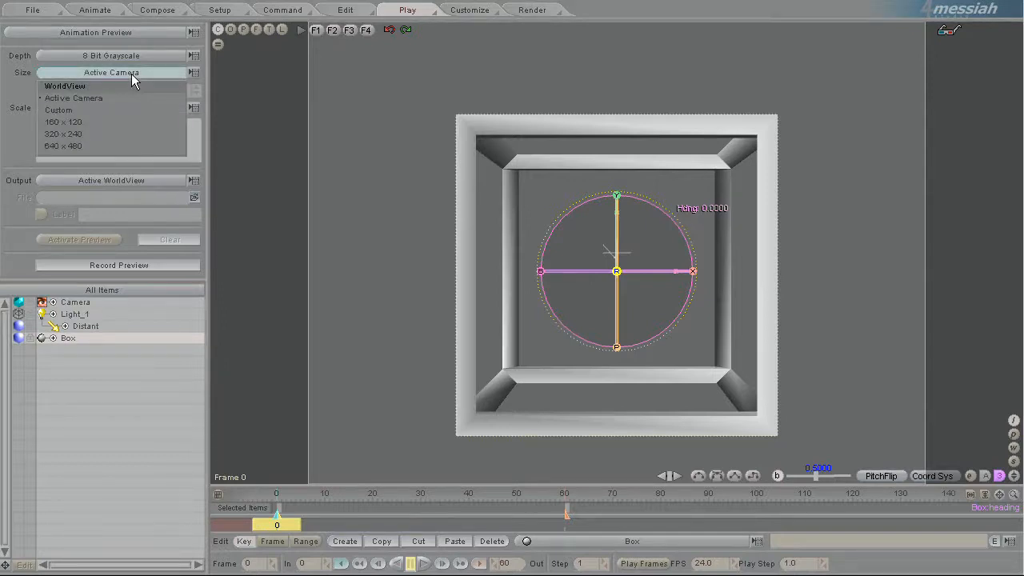
- Size the preview to WorldView, giving a 1016 × 578 grayscale output
click(64, 86)
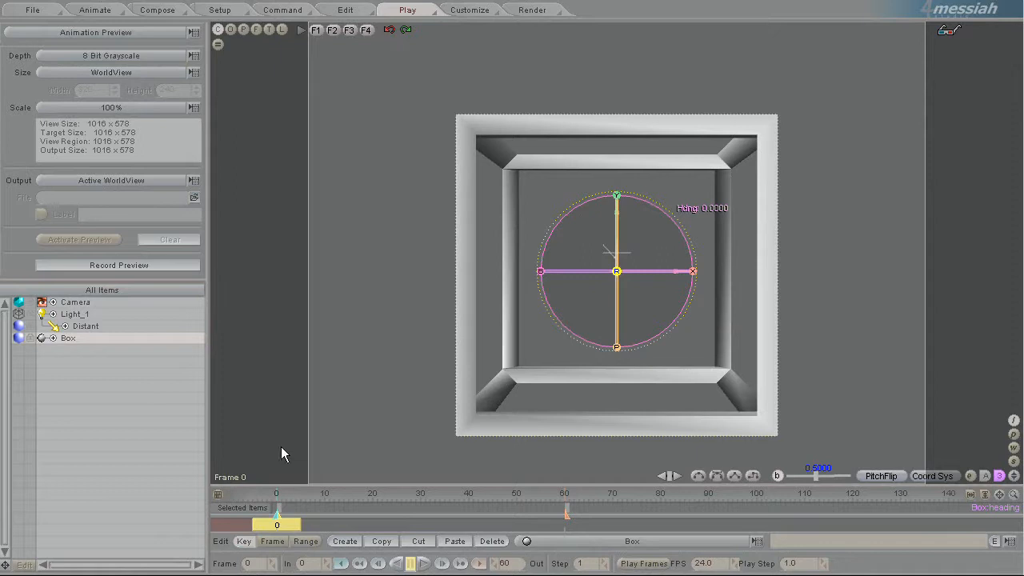
mouse_move(109, 147)
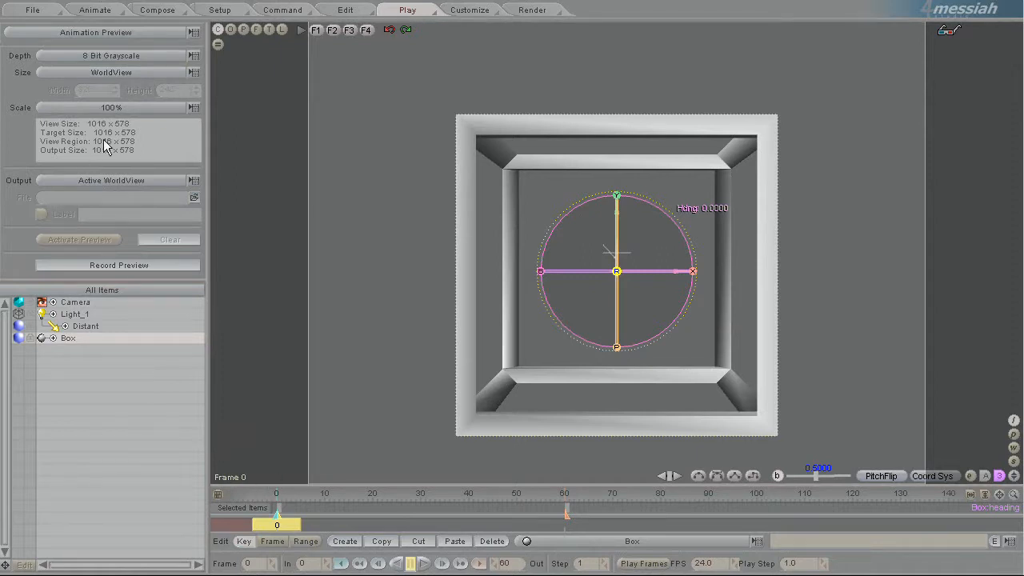
mouse_move(231, 413)
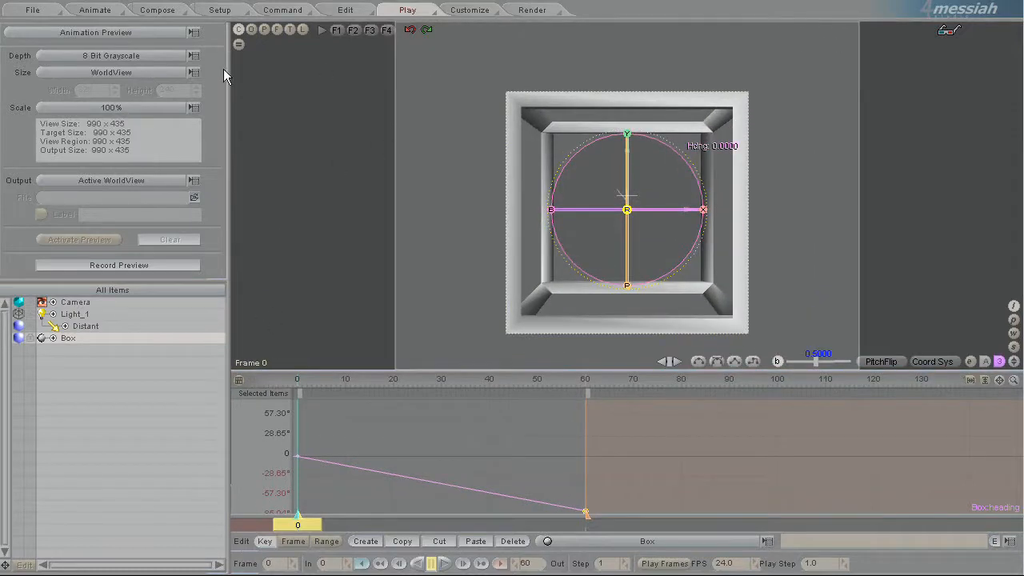
mouse_move(115, 120)
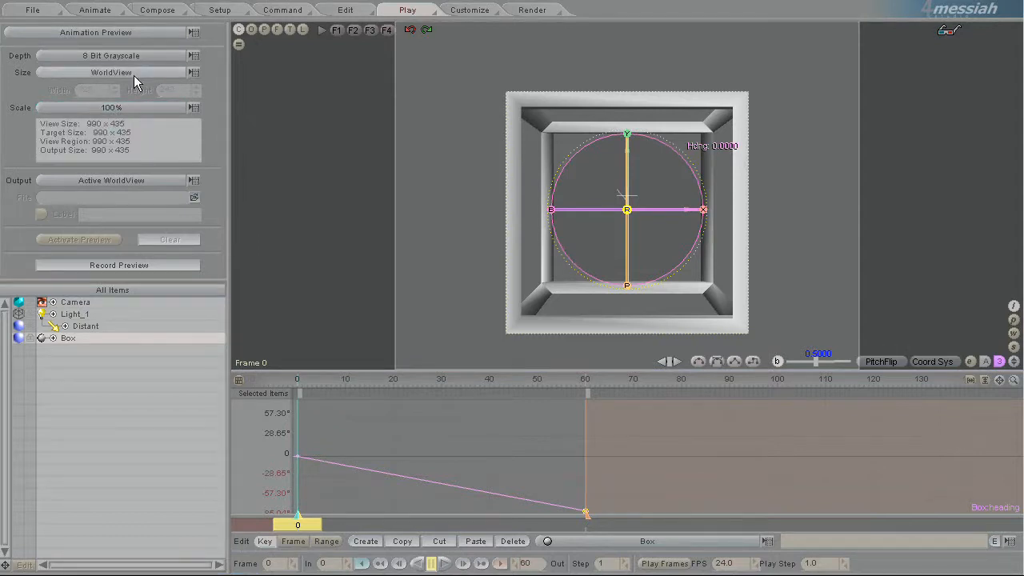
- Set the render resolution to HDTV Broadcast 1280×720 so the Active Camera preview is 1280 × 720
click(112, 72)
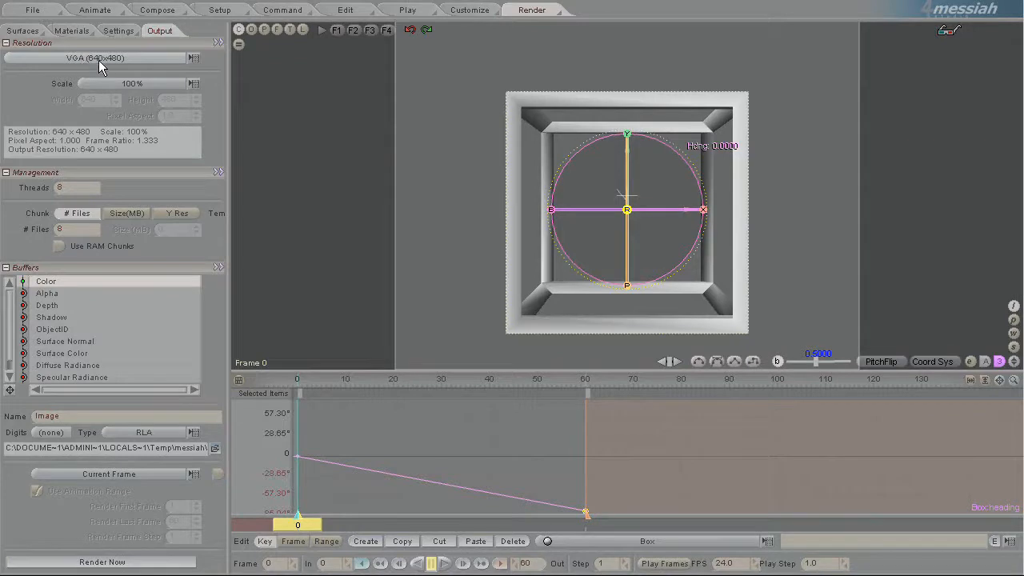
click(407, 10)
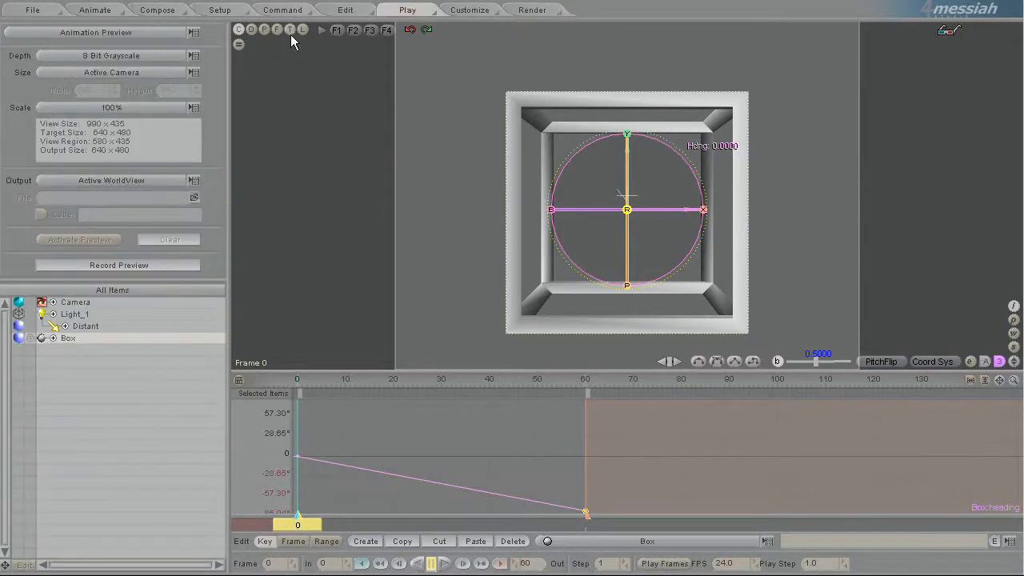
mouse_move(50, 143)
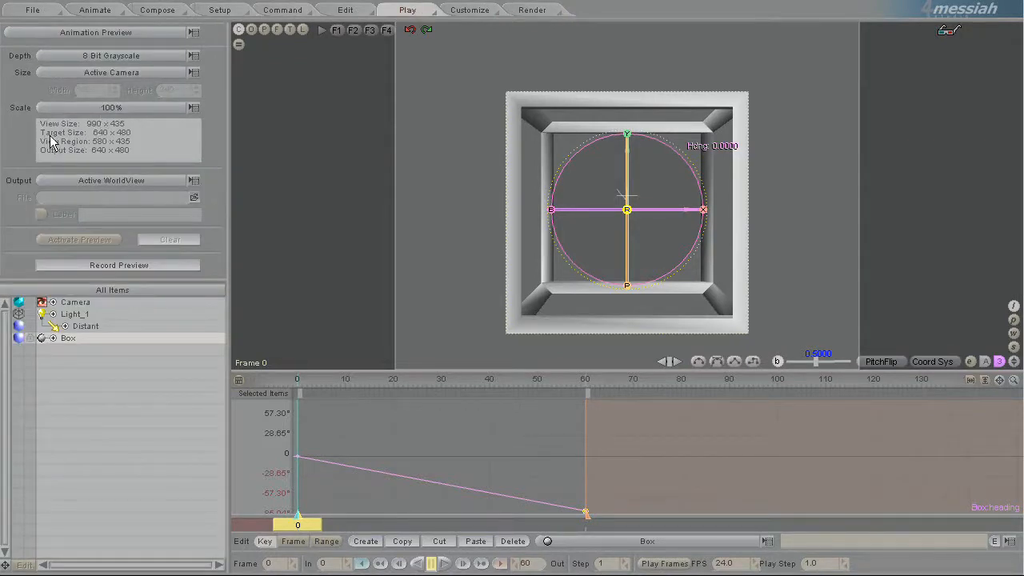
mouse_move(141, 142)
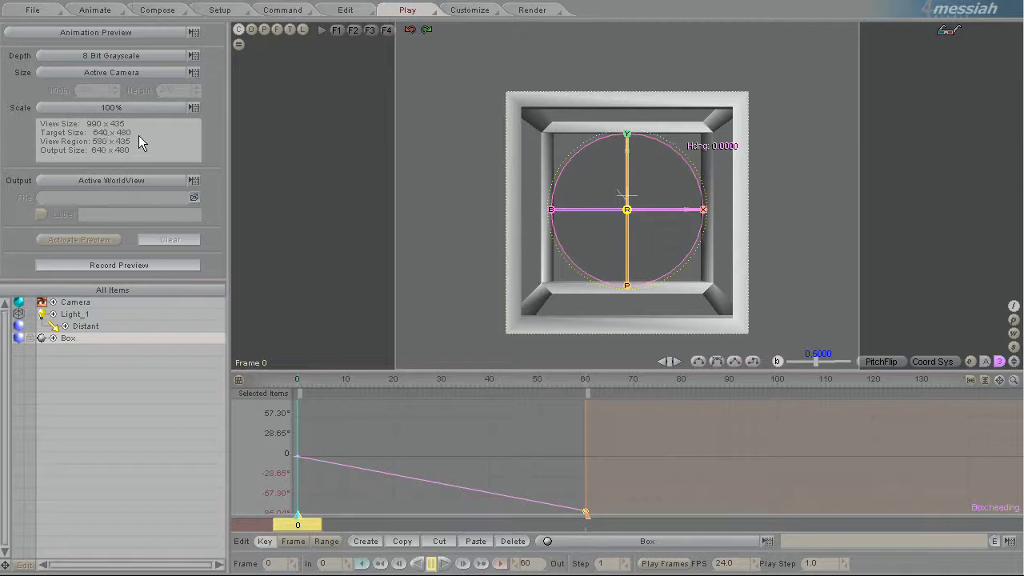
click(531, 9)
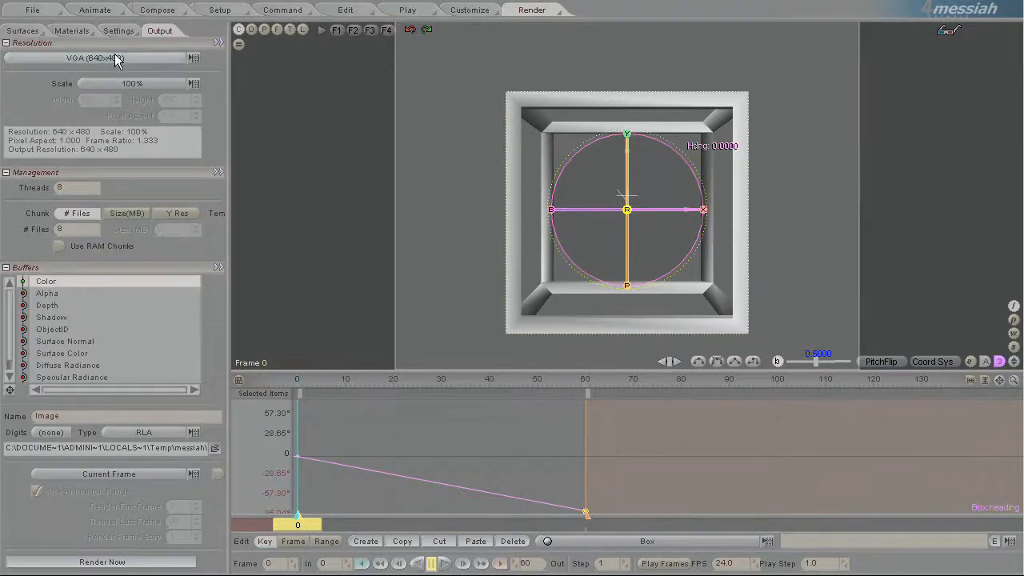
click(115, 58)
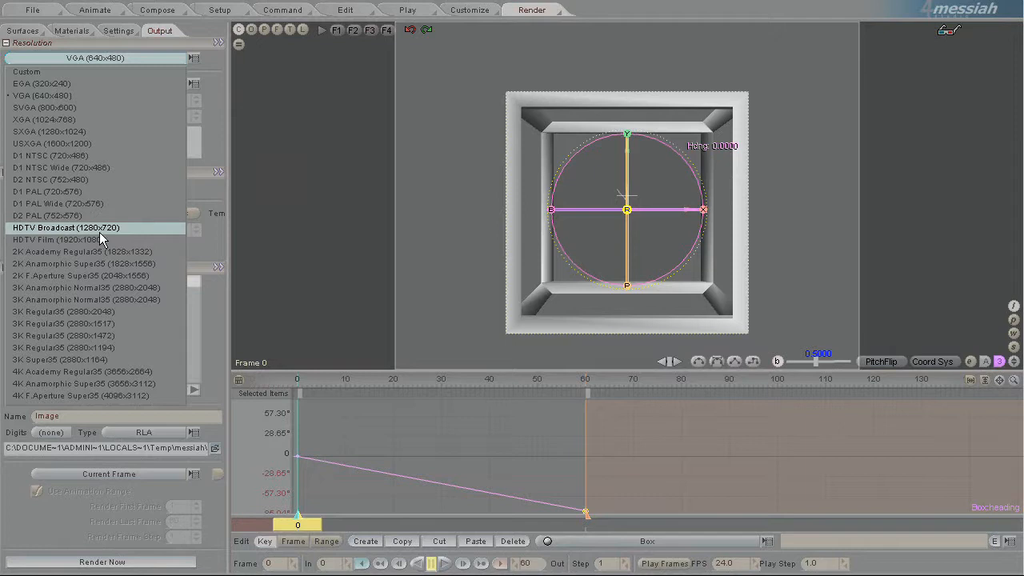
click(66, 227)
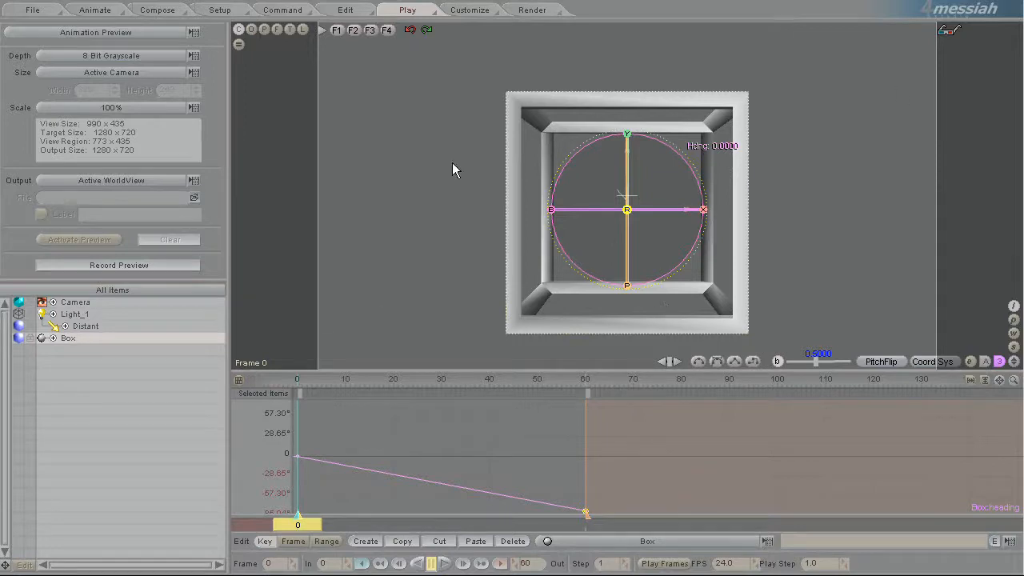
mouse_move(751, 278)
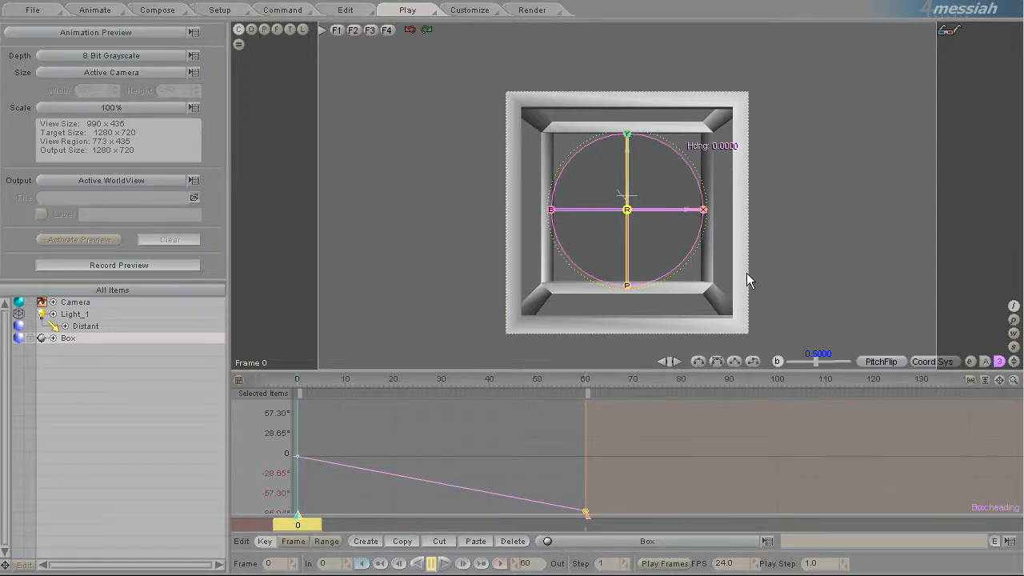
- Expand the Record Preview options showing Auto Play, Smoothing and Fit to WorldView
click(112, 179)
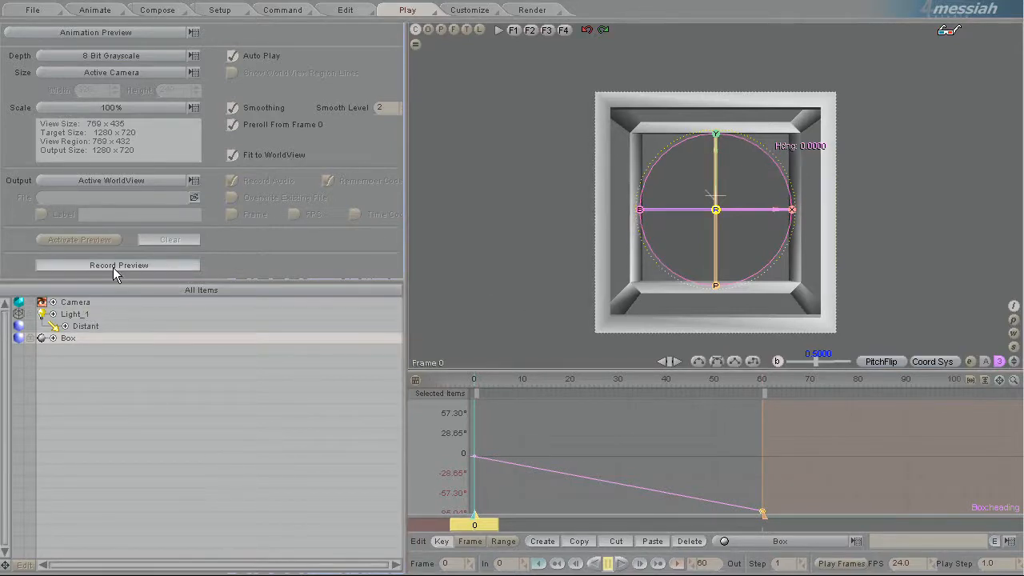
mouse_move(232, 262)
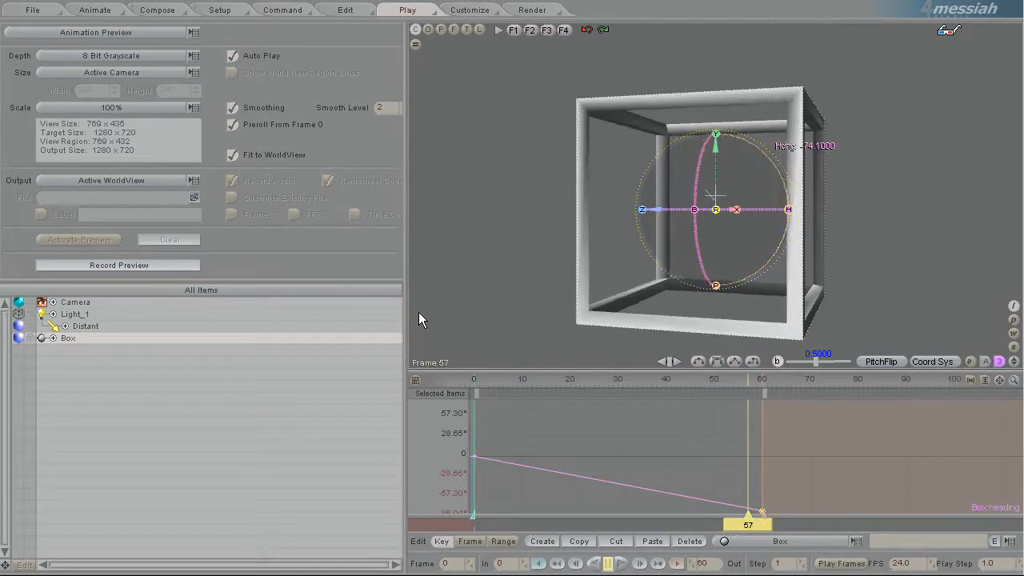
- Play back the recorded preview of the box's smooth heading swing
click(80, 240)
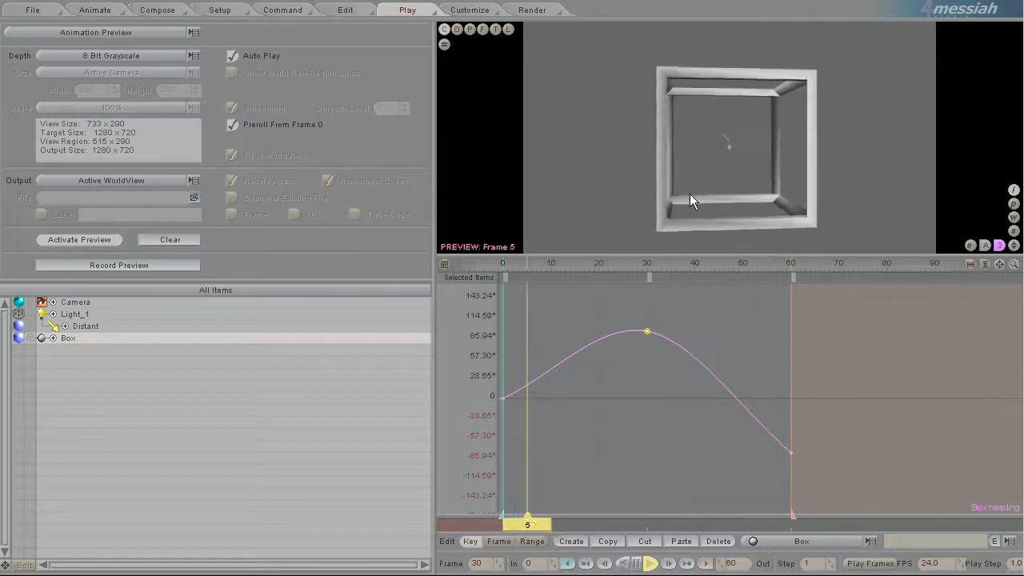
- Activate the live preview and scrub the box's rotation around frame 15 and back
drag(528, 525, 753, 525)
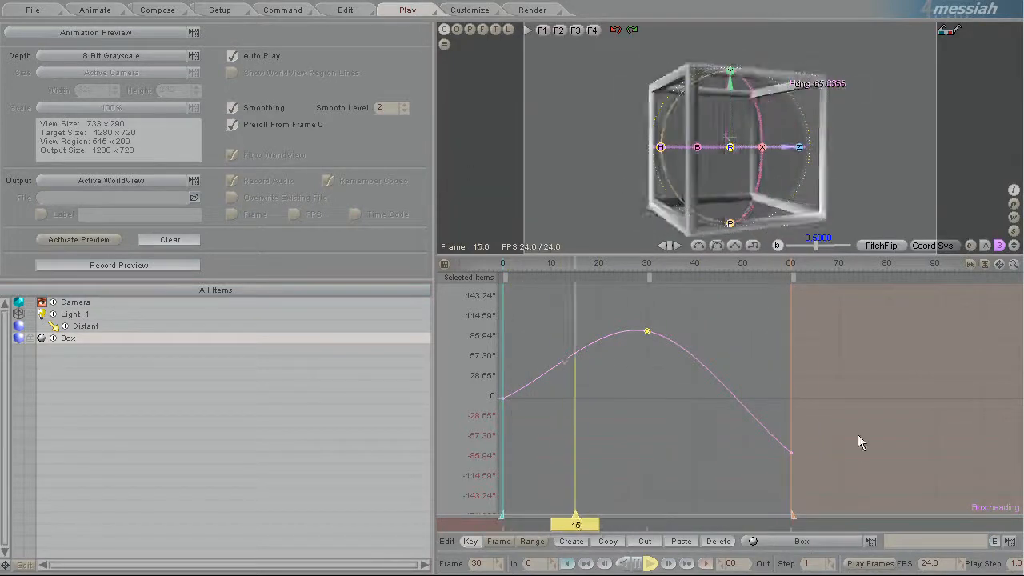
click(80, 240)
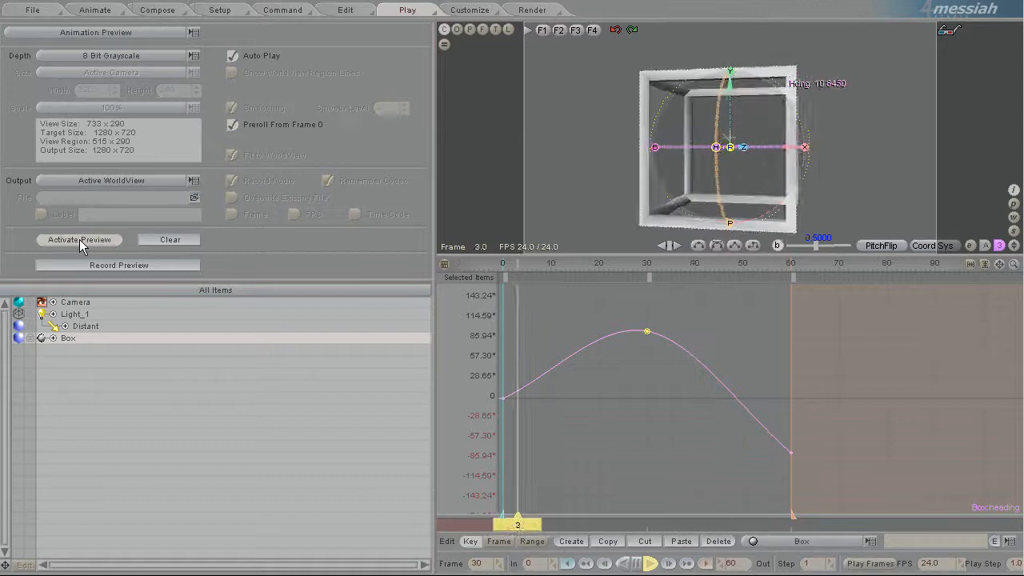
click(80, 240)
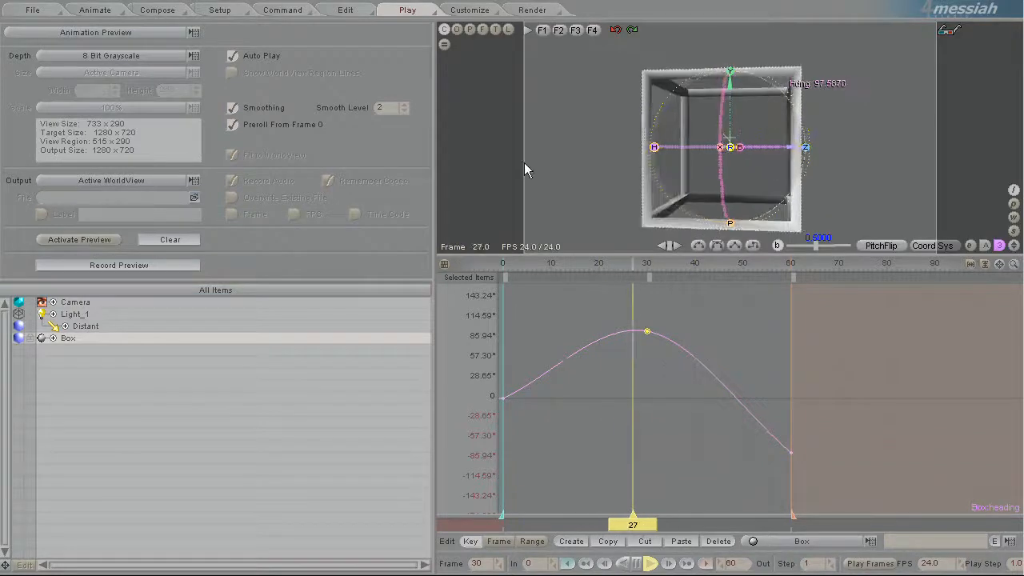
click(79, 240)
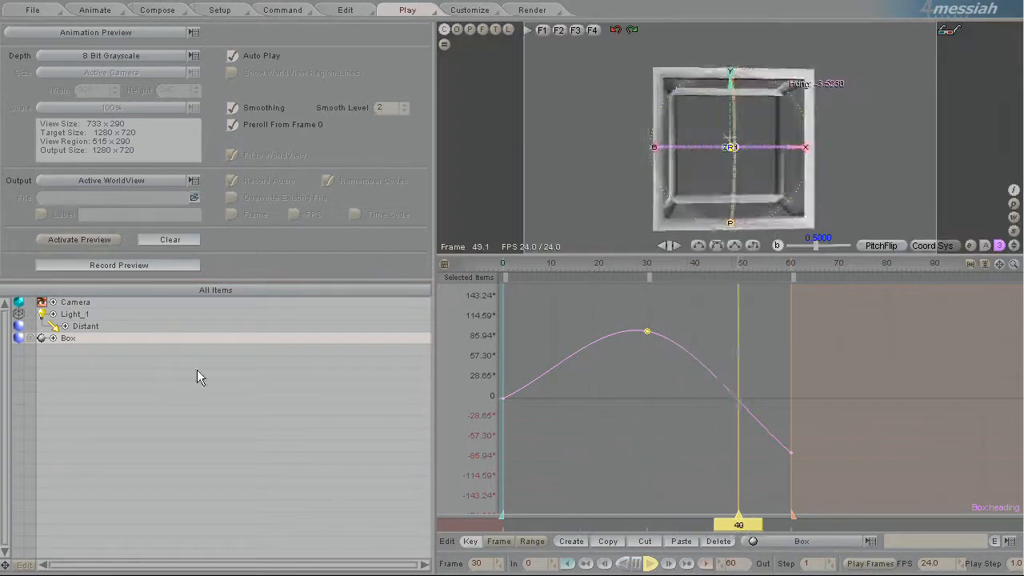
drag(738, 525, 685, 525)
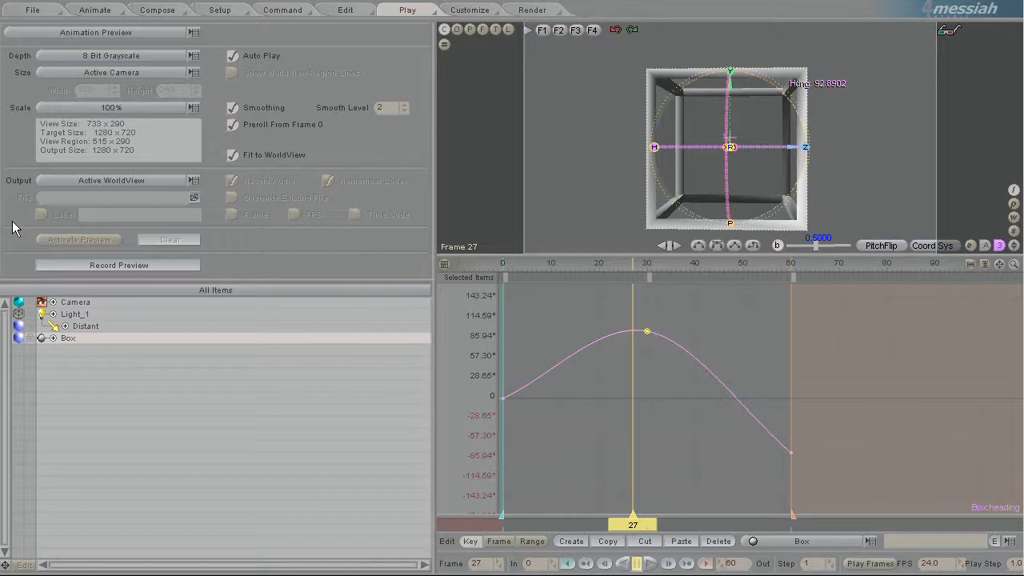
- Change the preview Output from Active WorldView to AVI File
click(112, 180)
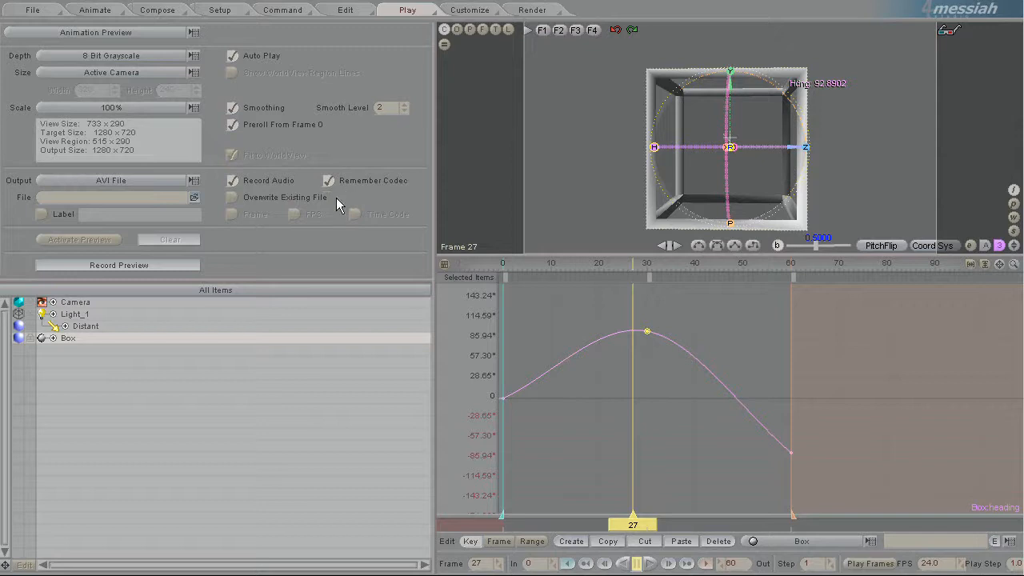
mouse_move(632, 253)
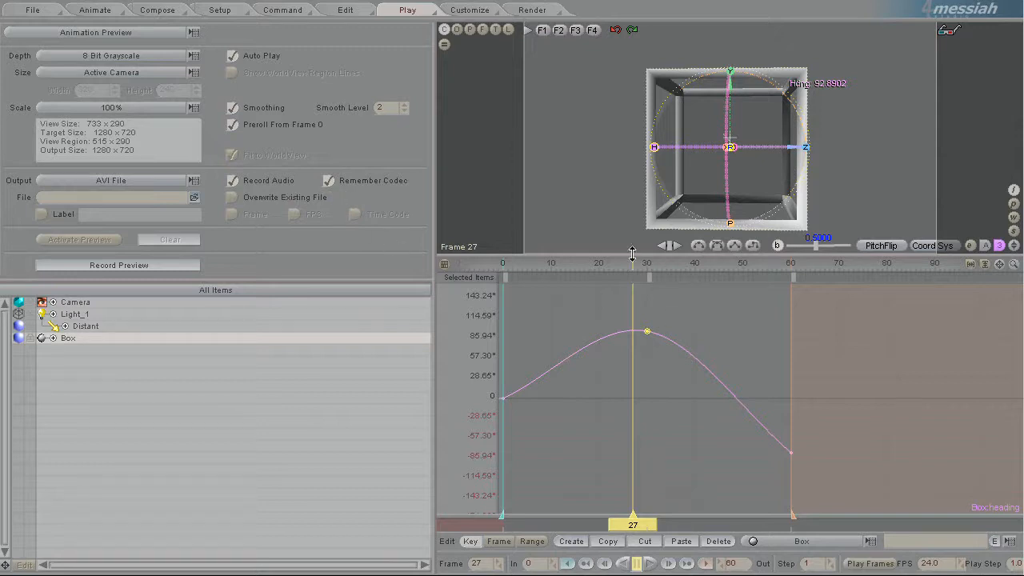
mouse_move(335, 264)
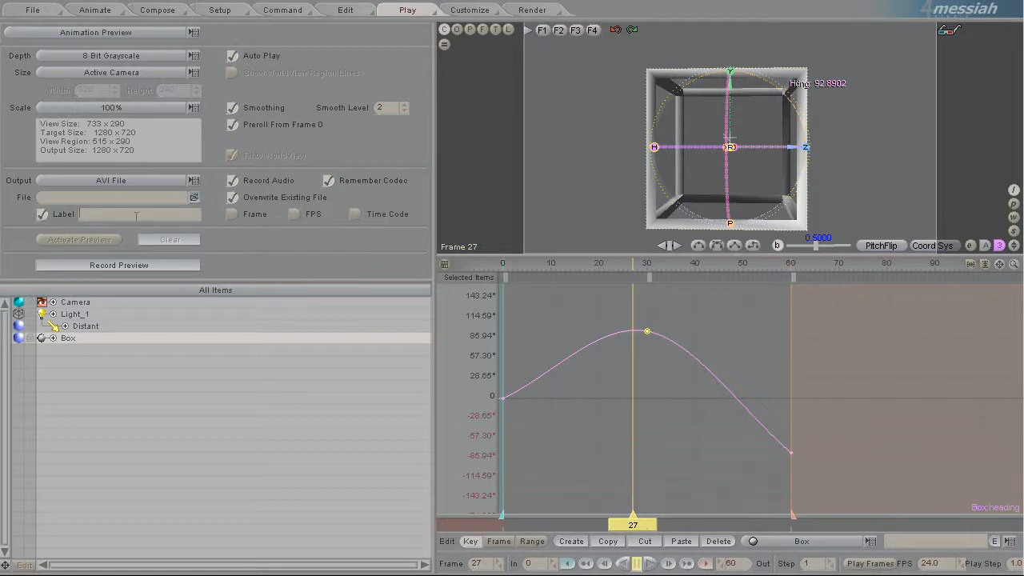
- Label the AVI preview 'Shot10' and burn in frame numbers and time code
text(s)
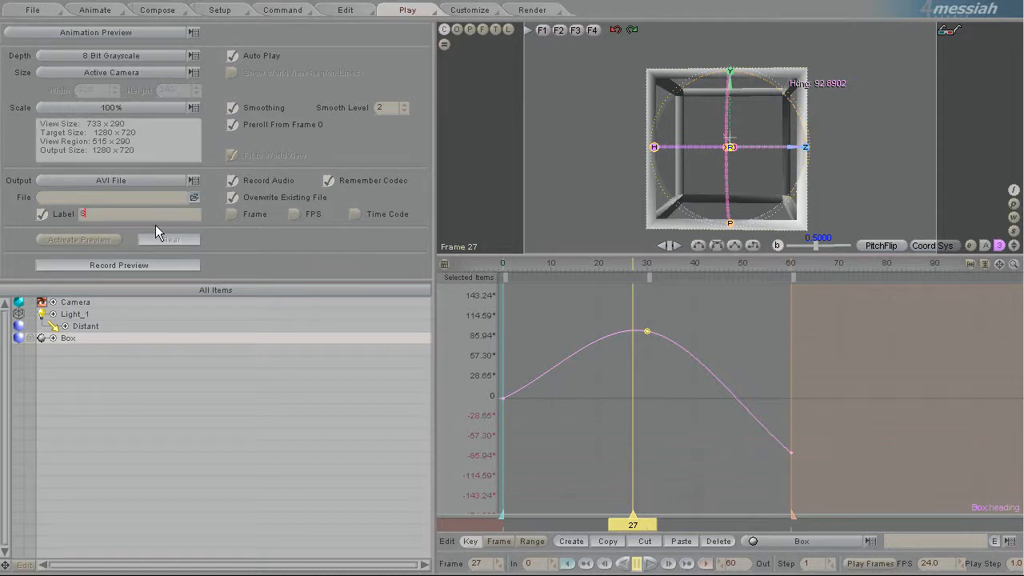
text(Shot10)
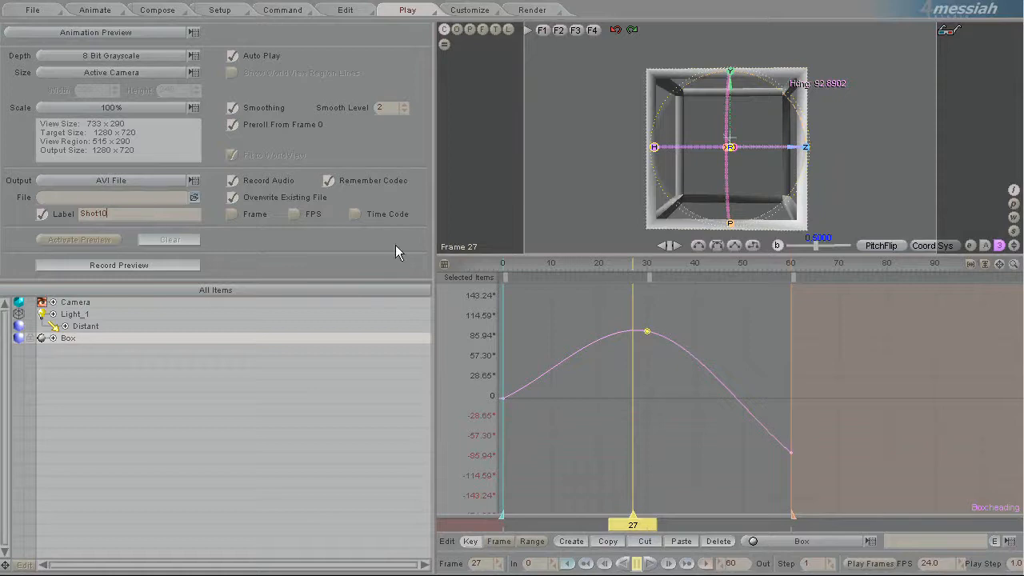
mouse_move(212, 232)
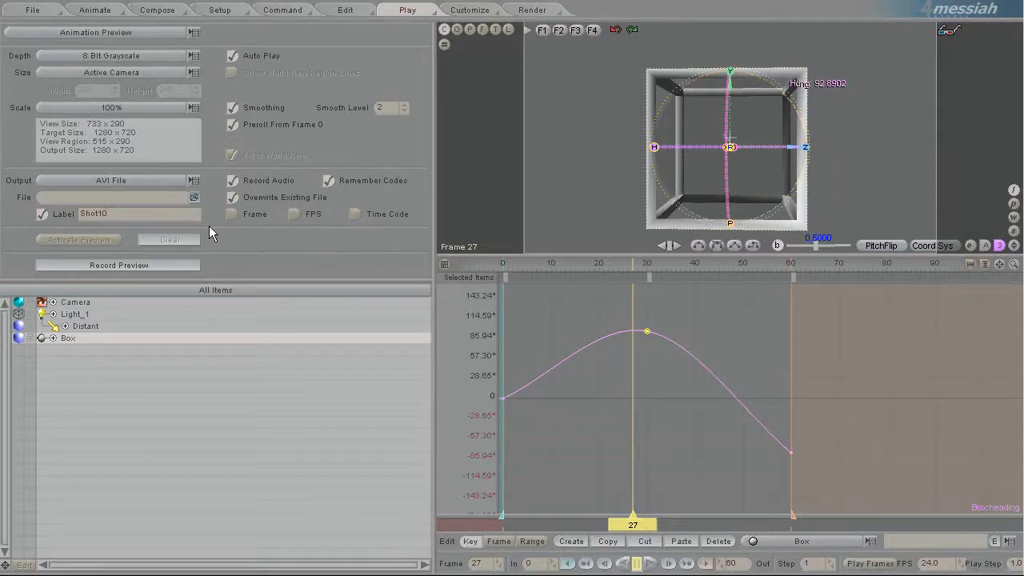
click(355, 214)
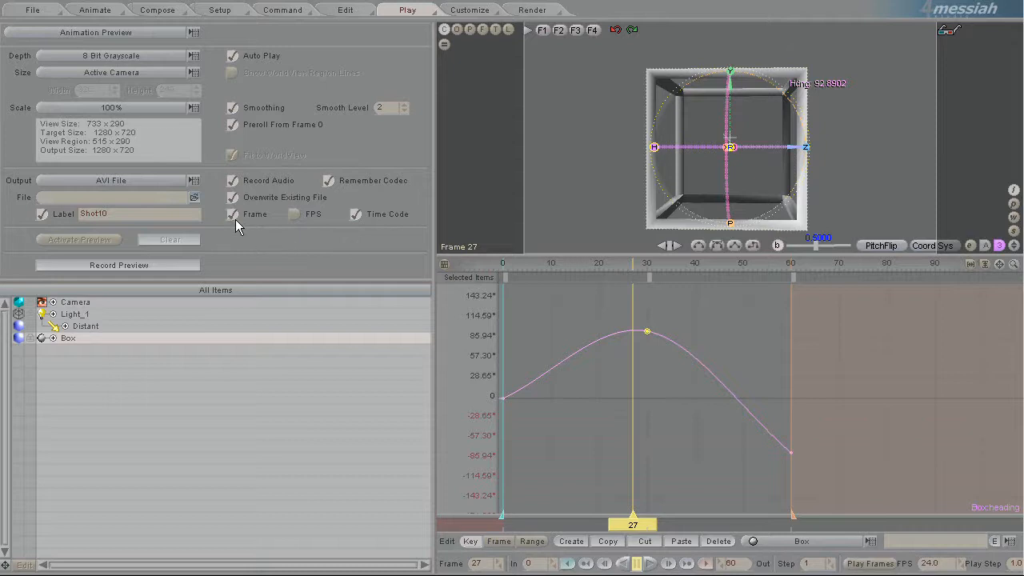
mouse_move(339, 272)
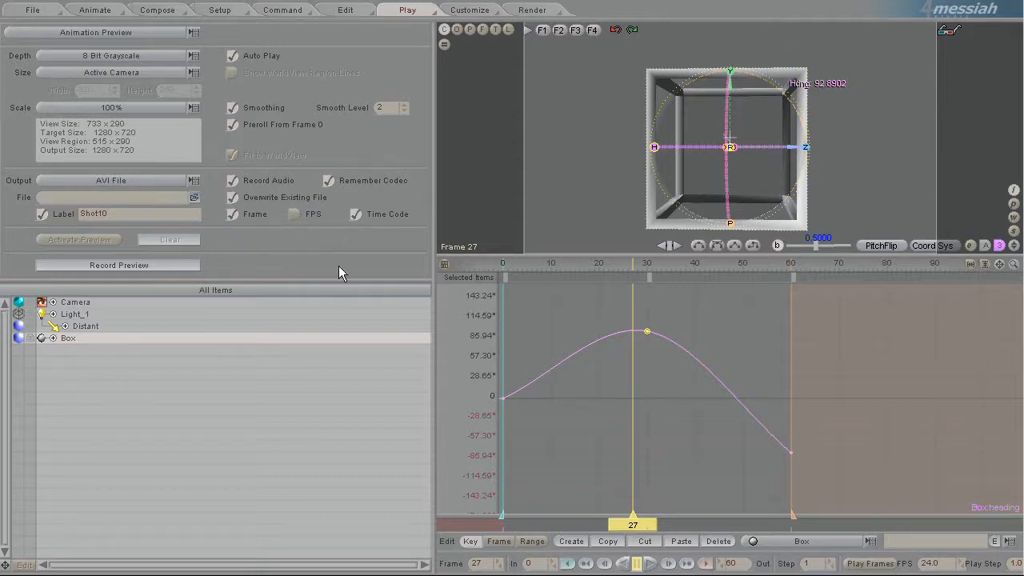
mouse_move(228, 269)
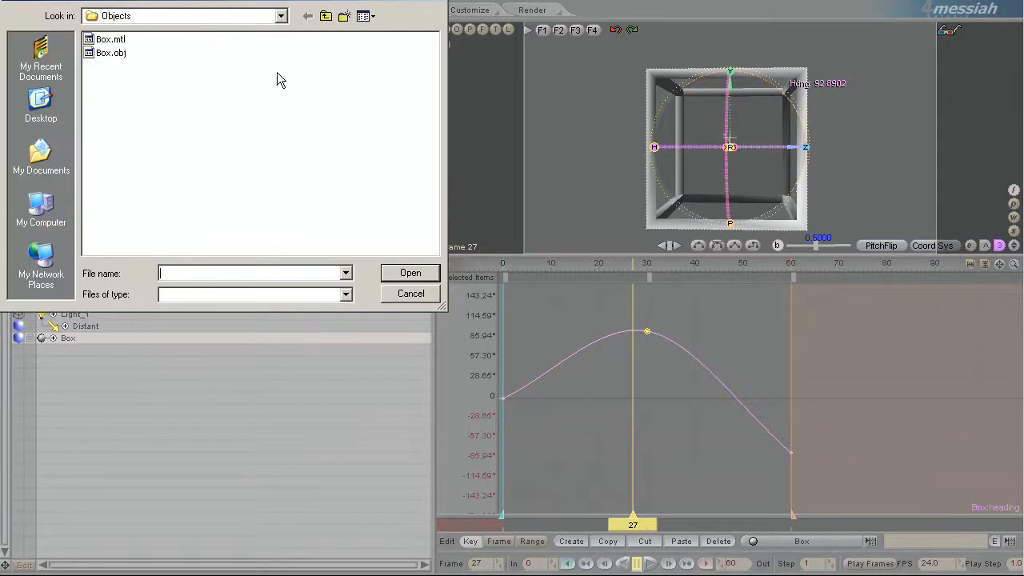
- Choose a Desktop destination file for the AVI preview output
click(281, 16)
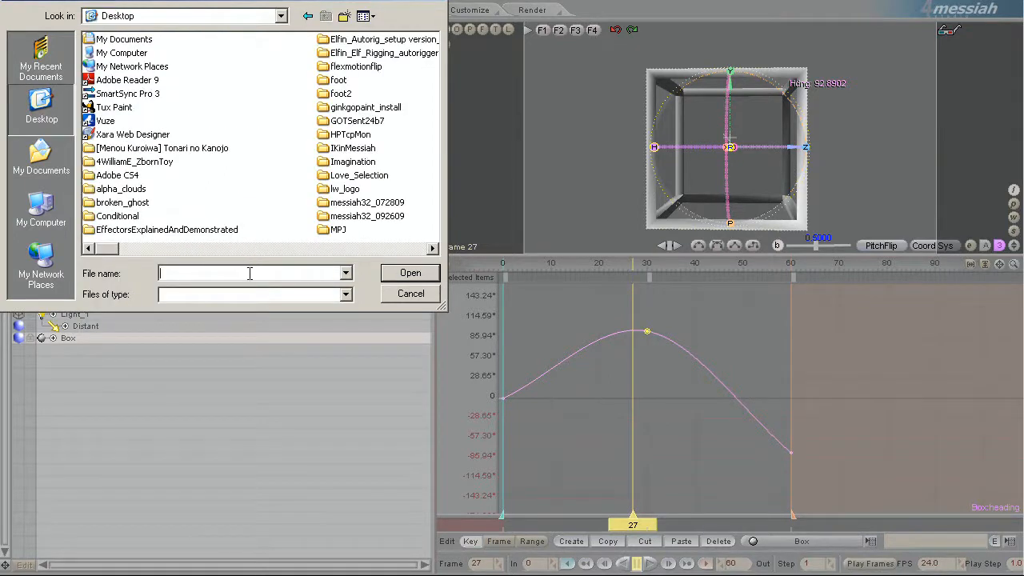
text(Sp)
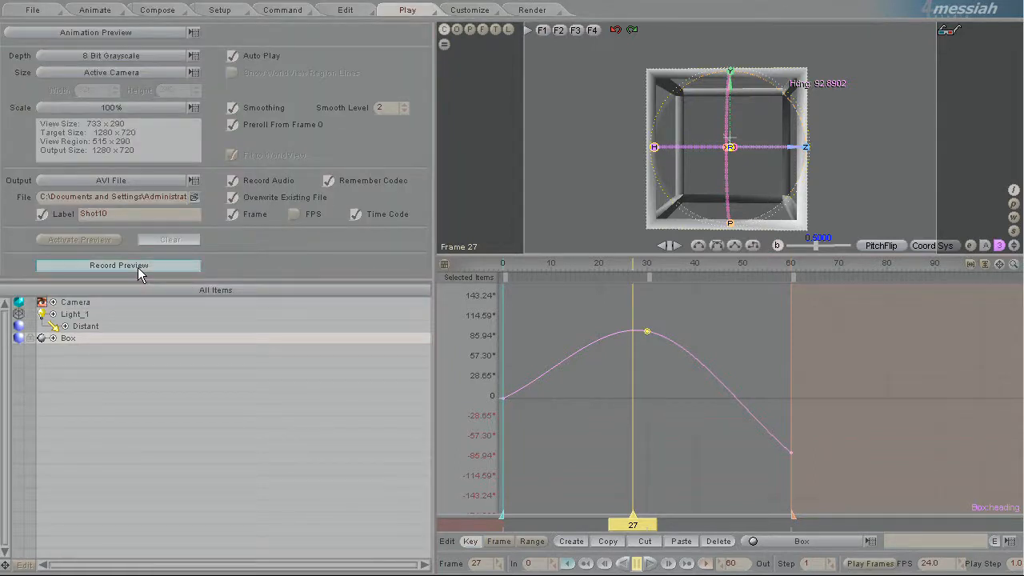
- Record the preview keeping Full Frames (Uncompressed) video compression
click(118, 265)
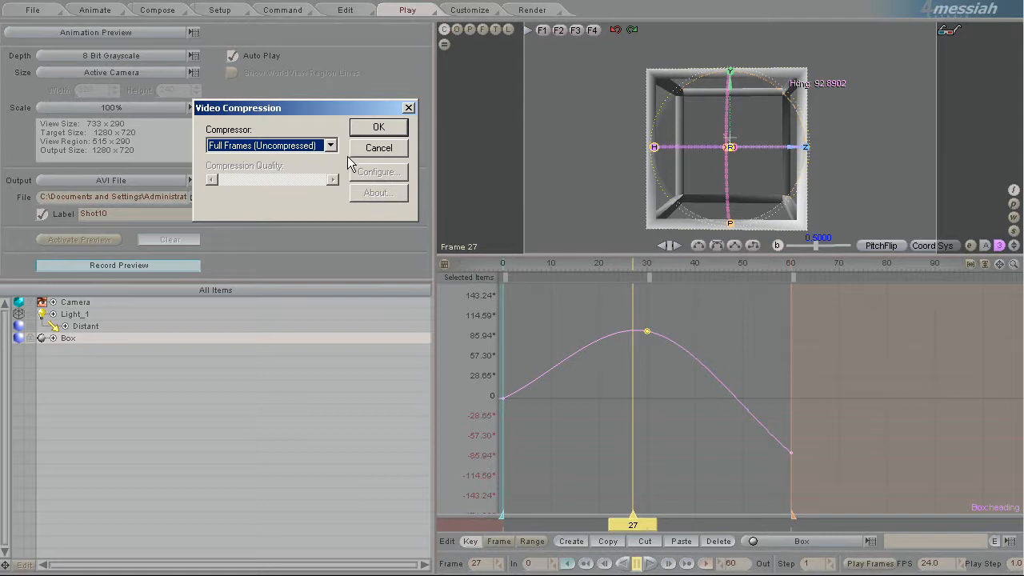
mouse_move(352, 157)
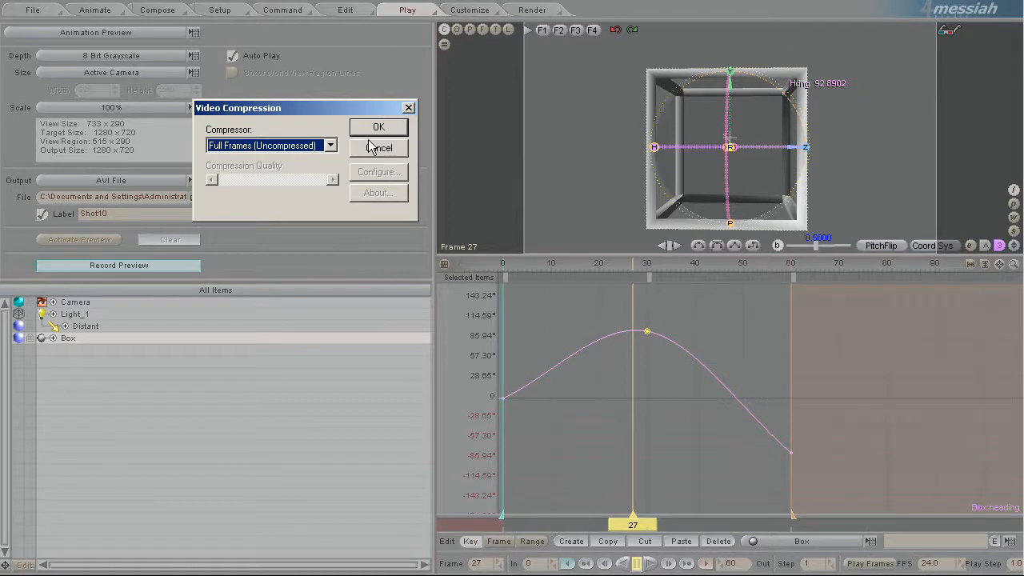
mouse_move(384, 131)
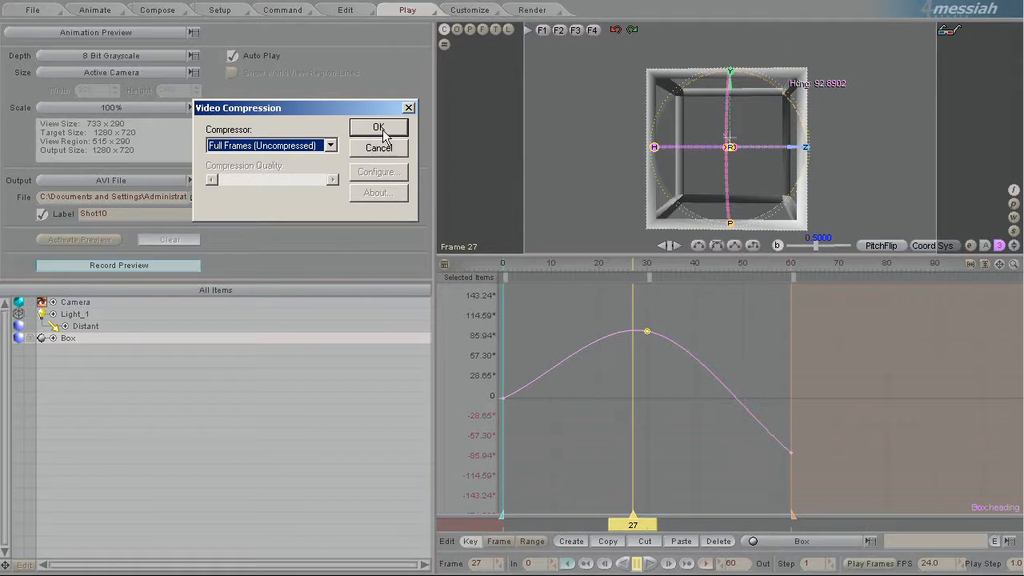
click(378, 128)
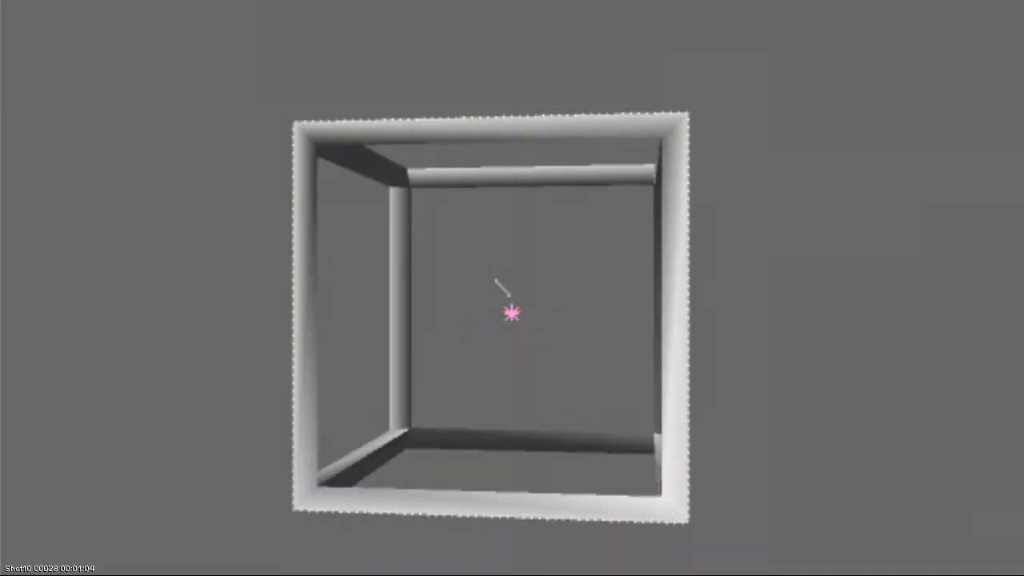
mouse_move(577, 326)
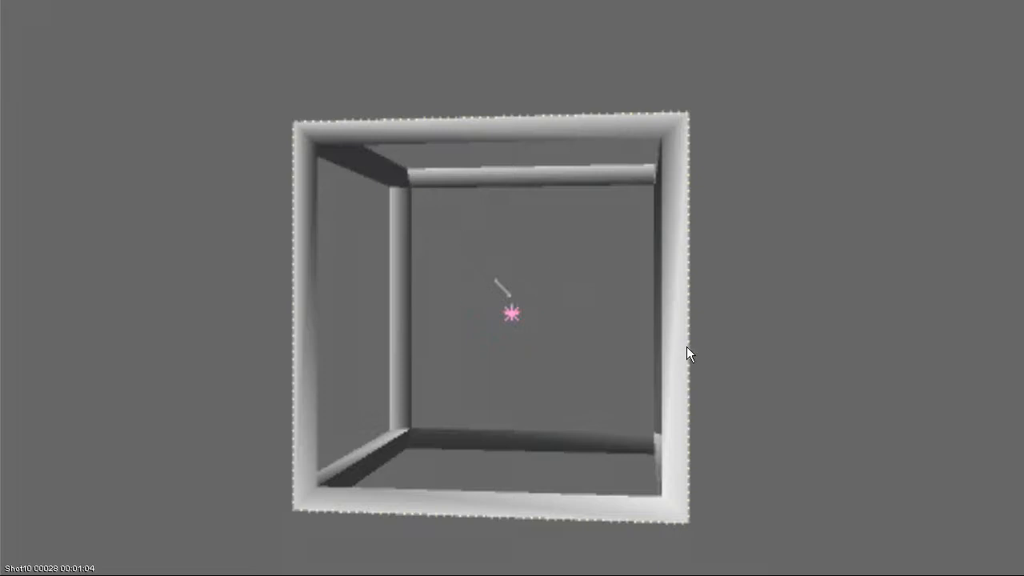
mouse_move(278, 23)
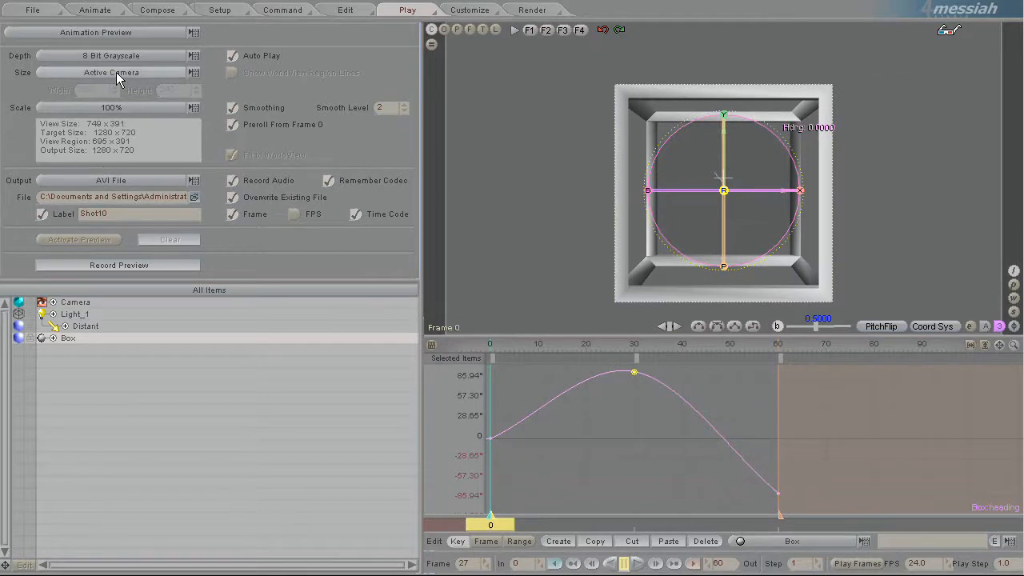
- Choose 320 x 240 from the Animation Preview Size list
click(111, 72)
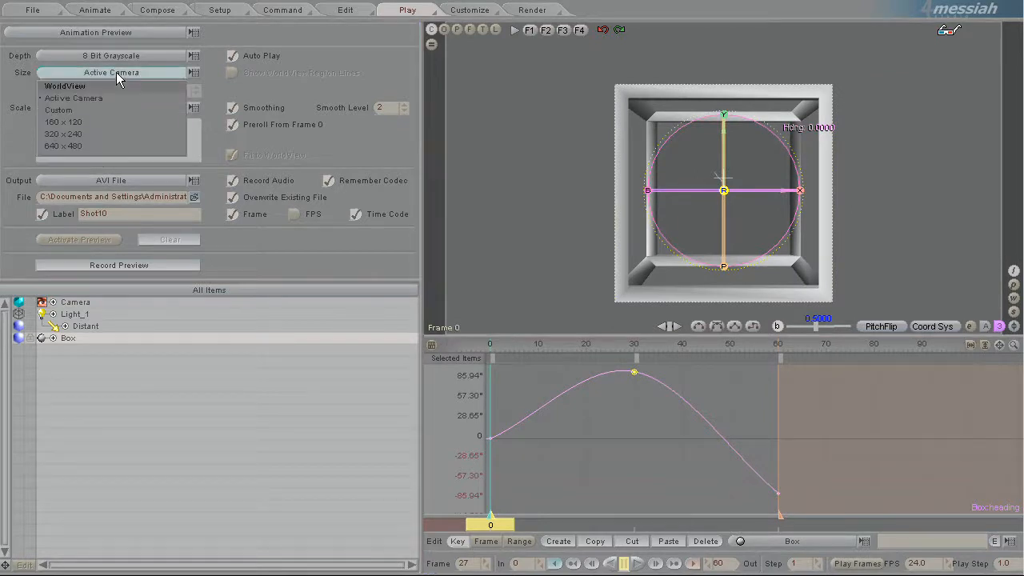
click(57, 109)
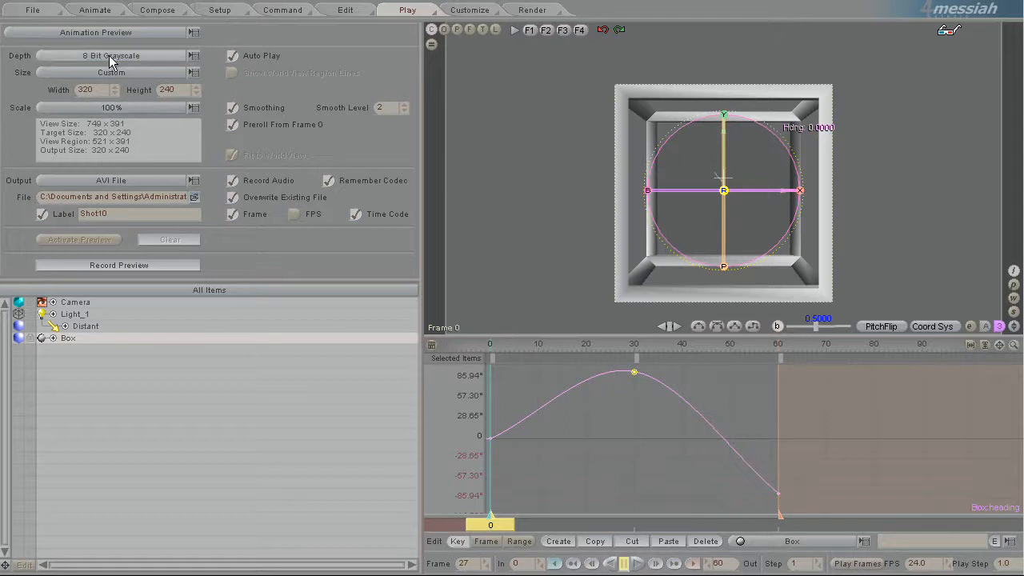
click(112, 72)
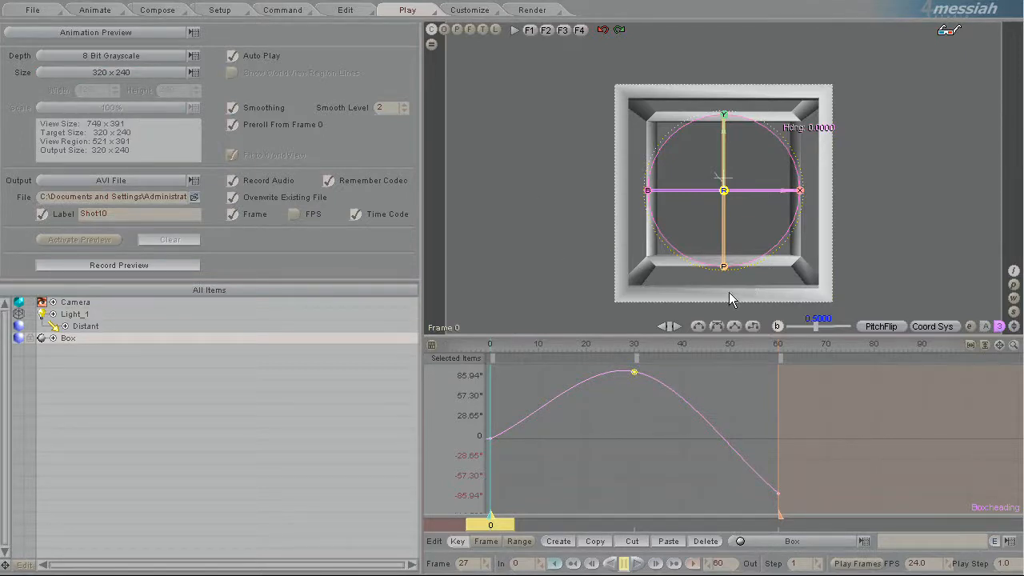
mouse_move(723, 311)
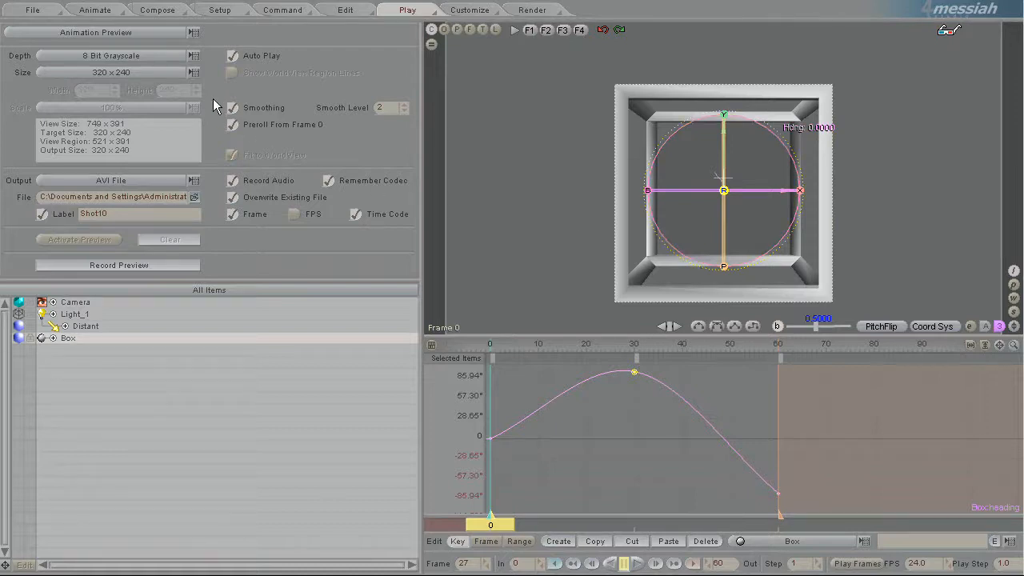
mouse_move(637, 336)
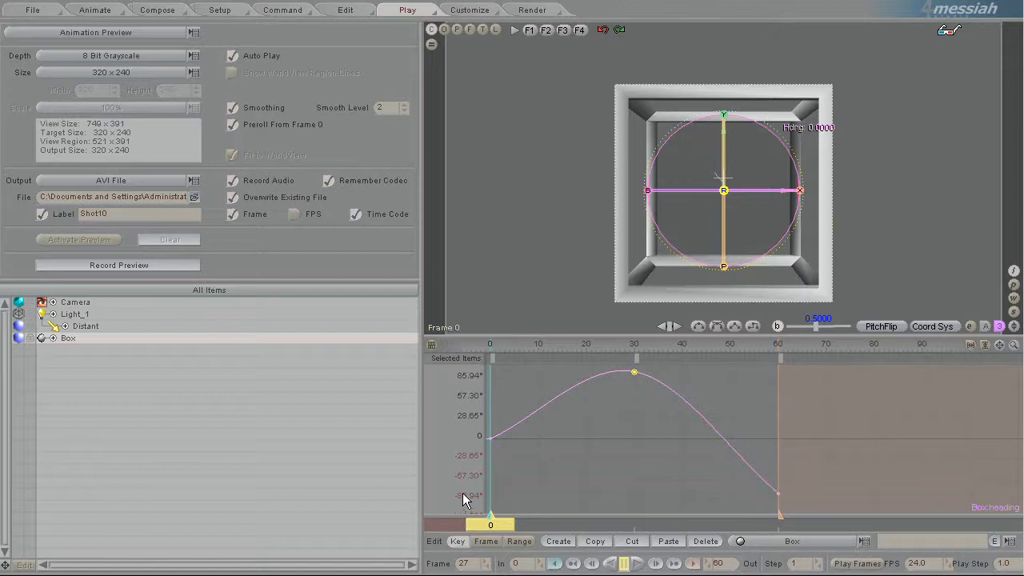
mouse_move(819, 104)
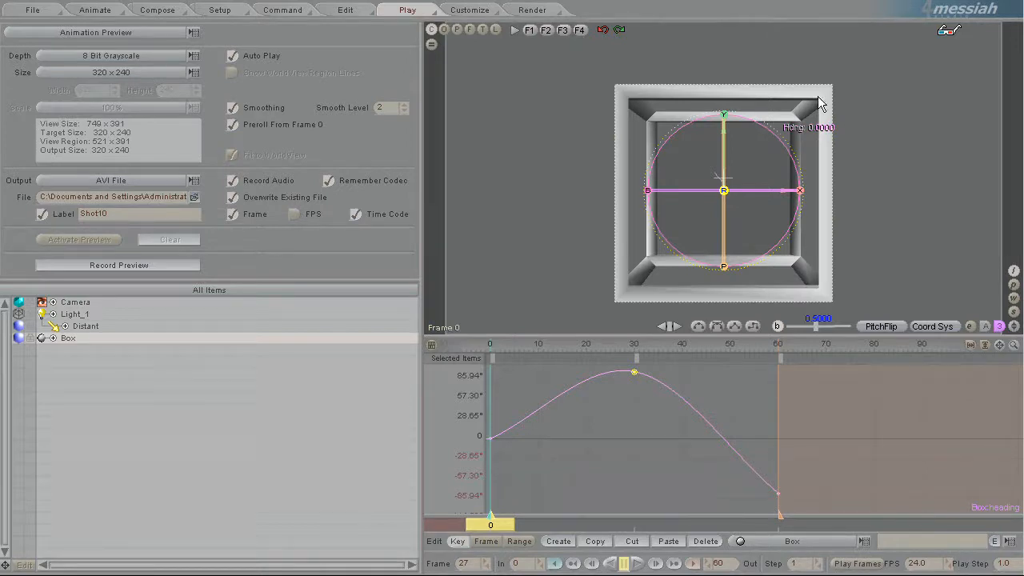
mouse_move(806, 106)
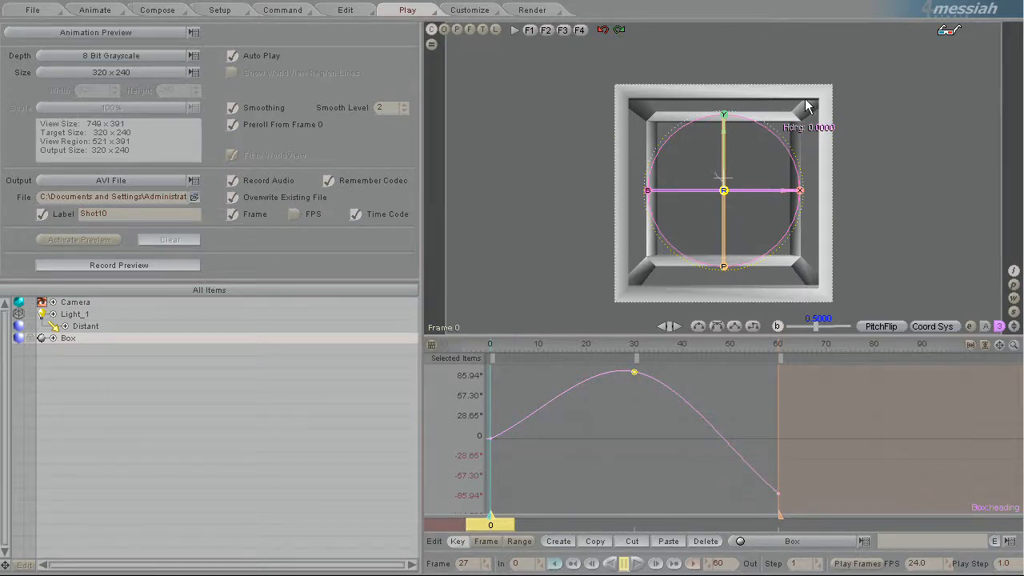